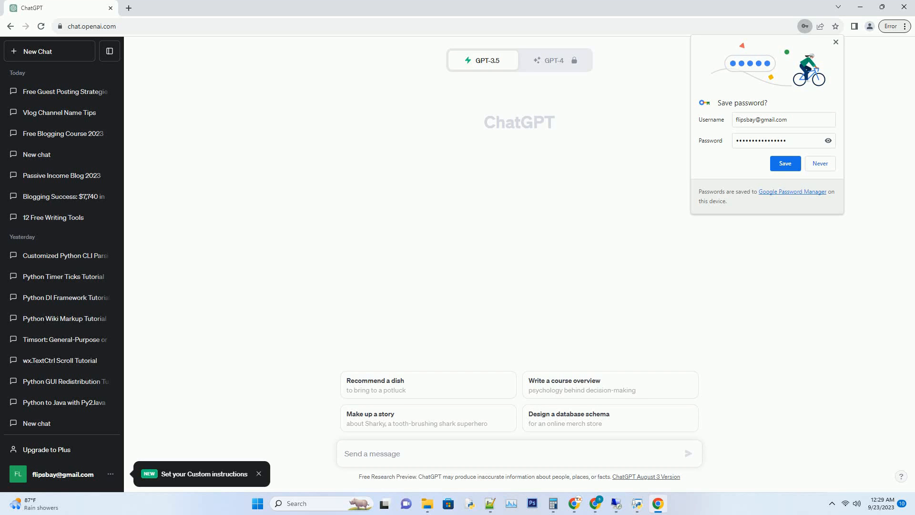
Step: Submit a prompt for an SEO-friendly blog post on using Pinterest to drive traffic to your website
type("Create a SEO friendly blog post about How to Use Pinterest to Drive Traffic to Your Website or Blog - I Get 80k/mo Outbound Clicks Use active voice. Write over 2000 words. Add very cr")
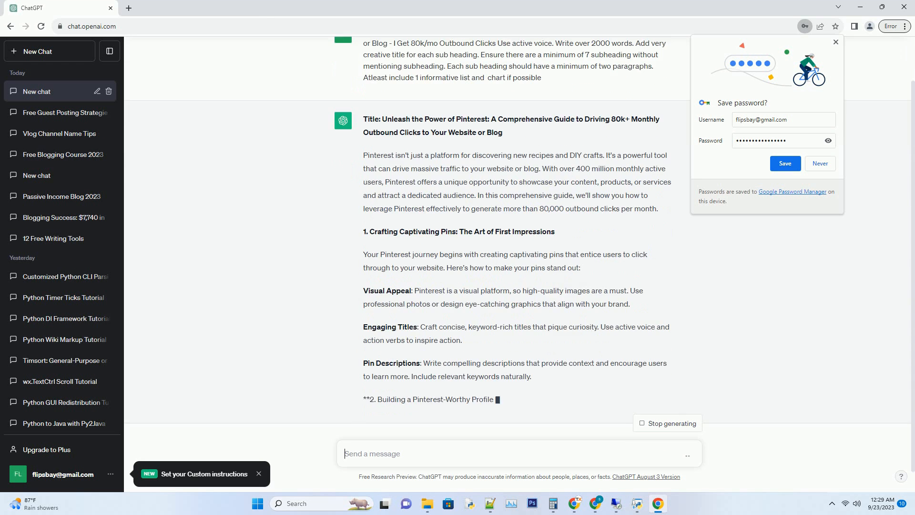
Step: Follow the generating article down through the profile, boards, scheduling, group boards, analytics and rich pins sections
scroll("down", 3)
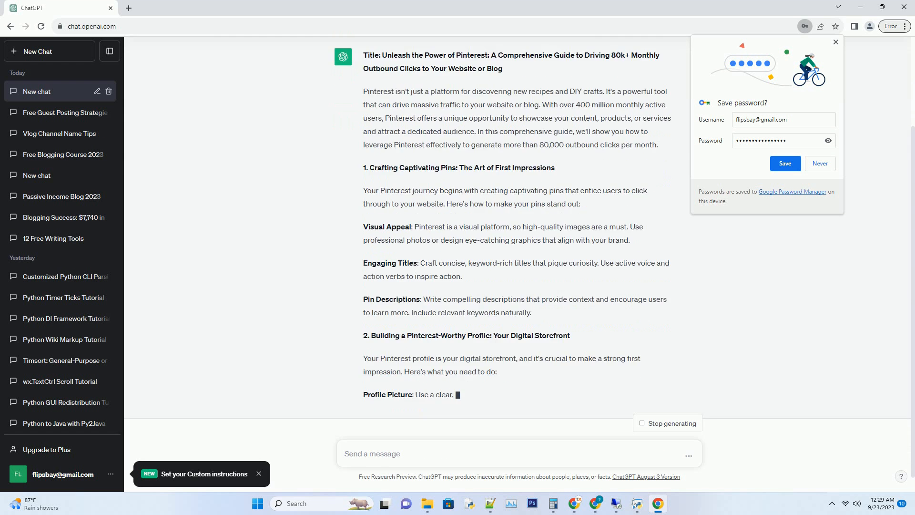
scroll("down", 3)
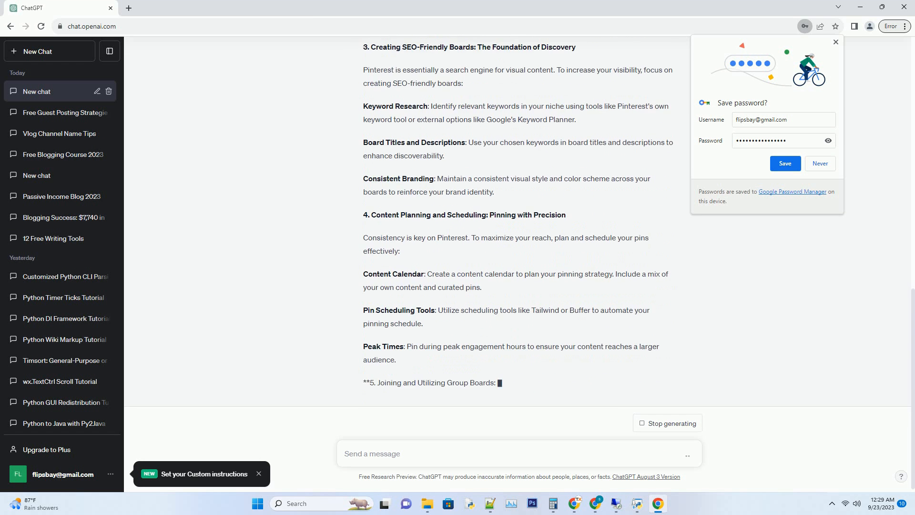
scroll("down", 3)
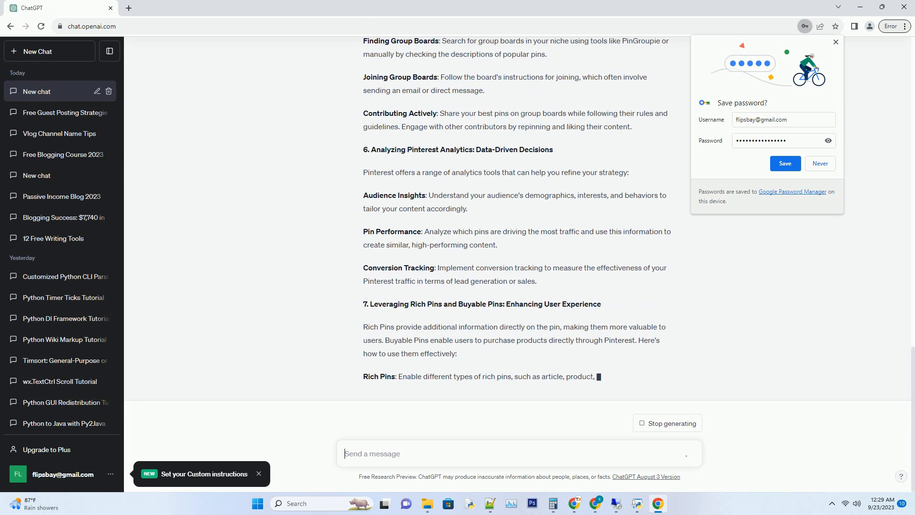
scroll("down", 3)
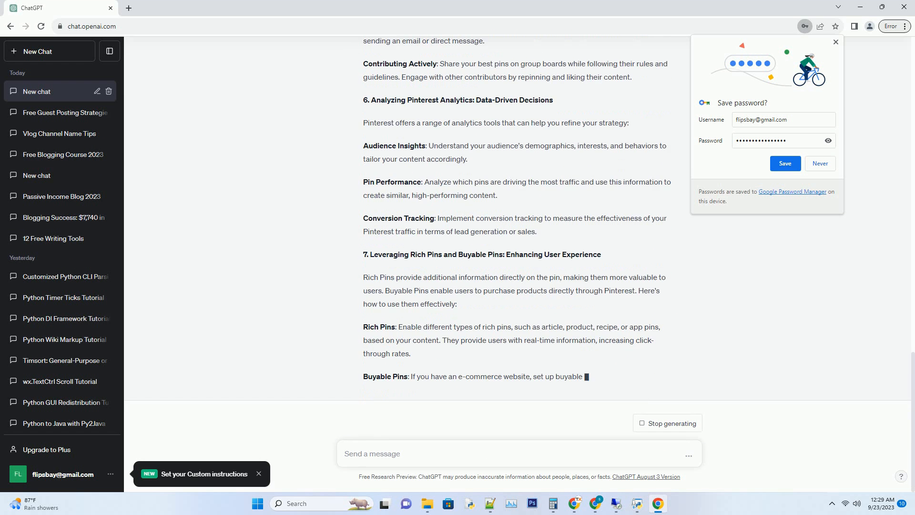
Step: Follow the article to its Buyable Pins advice and Conclusion, then return to the message box
scroll("down", 3)
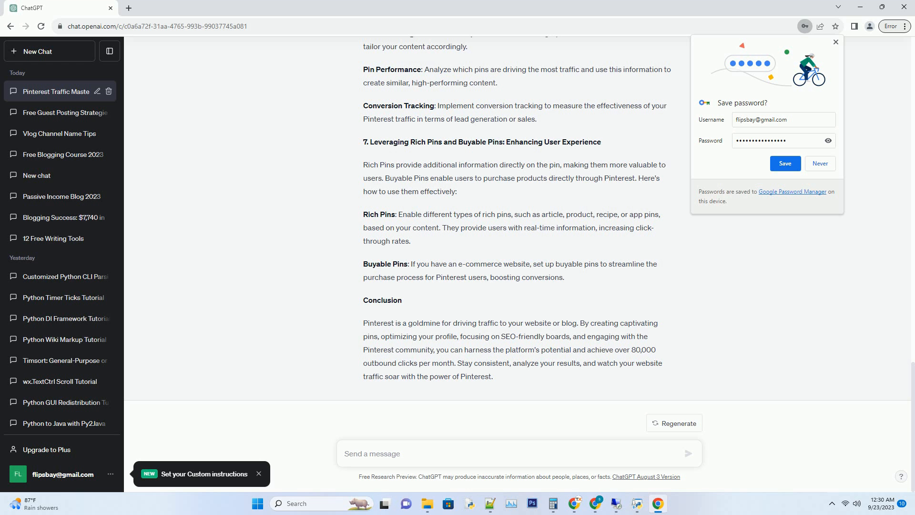
left_click(518, 453)
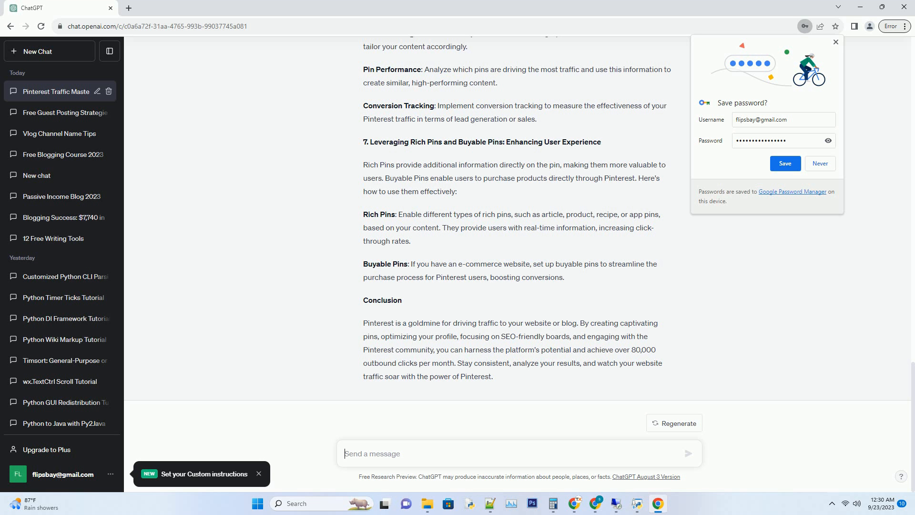